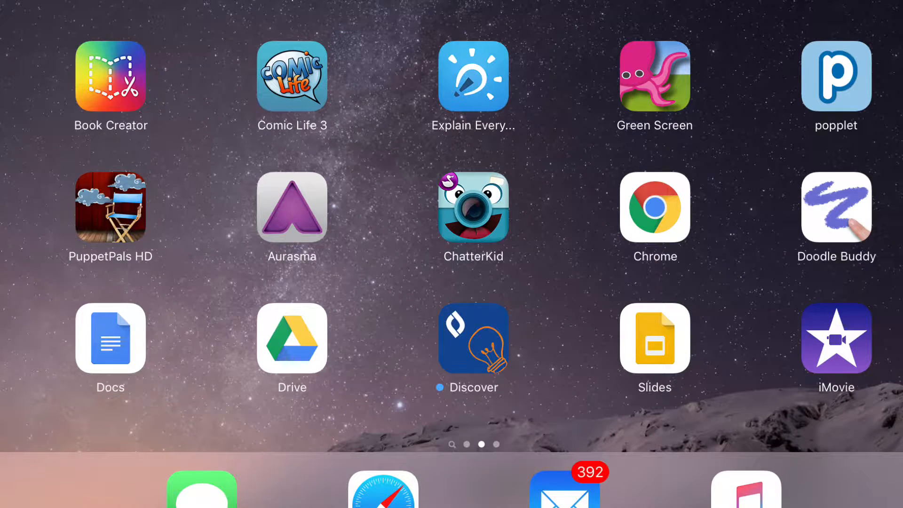
Launch the Google Drive app from the iPad home screen.
left_click(291, 338)
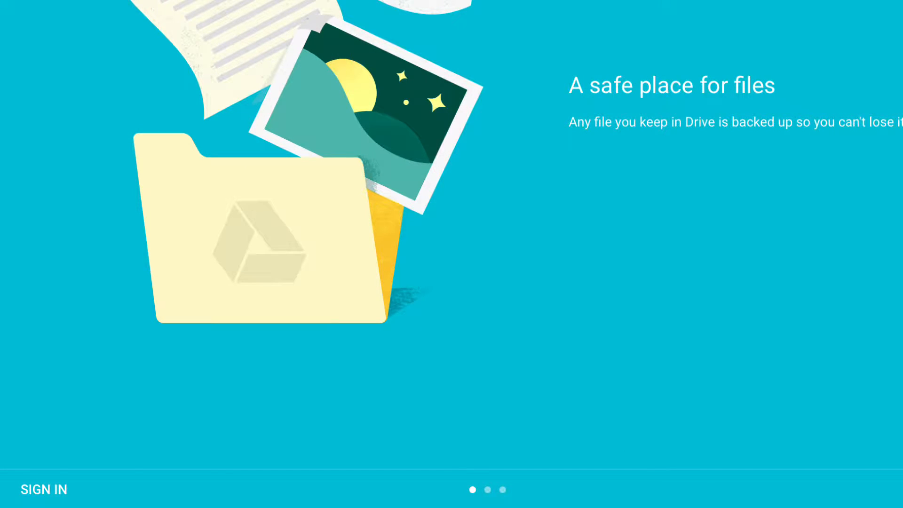
Start signing in from Drive's welcome screen with the account email.
left_click(43, 489)
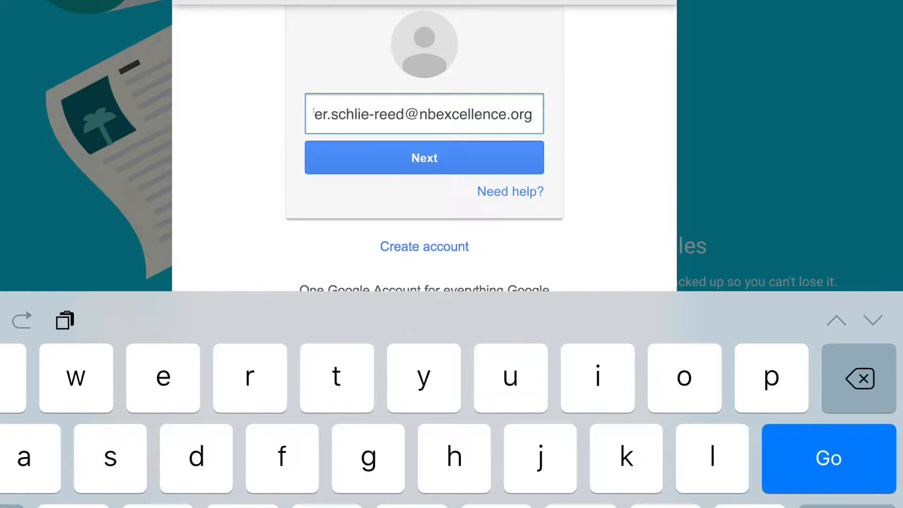
Continue past the email, enter the password and sign in to My Drive.
left_click(423, 157)
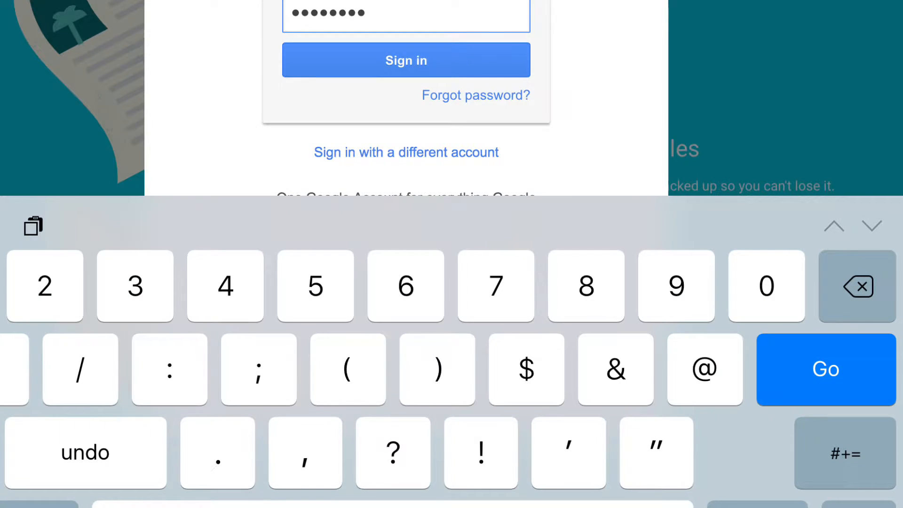
left_click(405, 60)
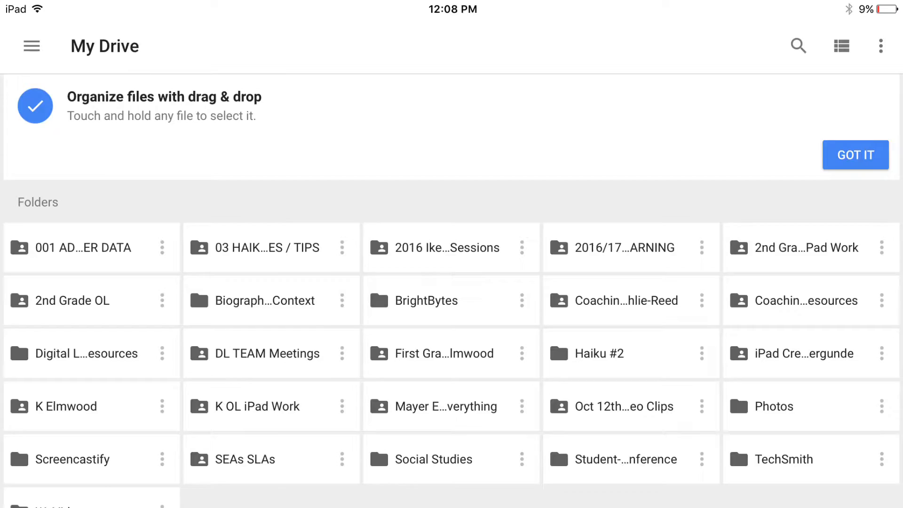
Open Drive's side navigation menu from the hamburger icon.
left_click(31, 46)
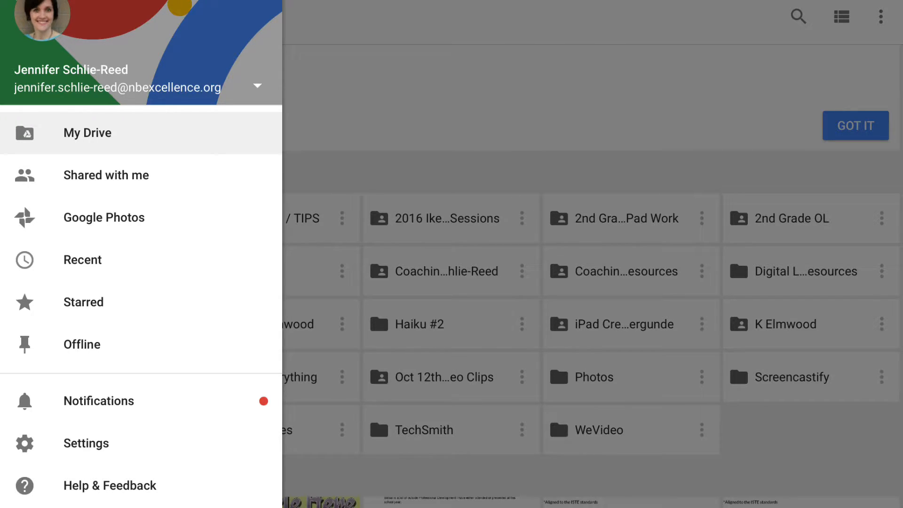
Expand the account email dropdown and choose Manage accounts.
left_click(257, 86)
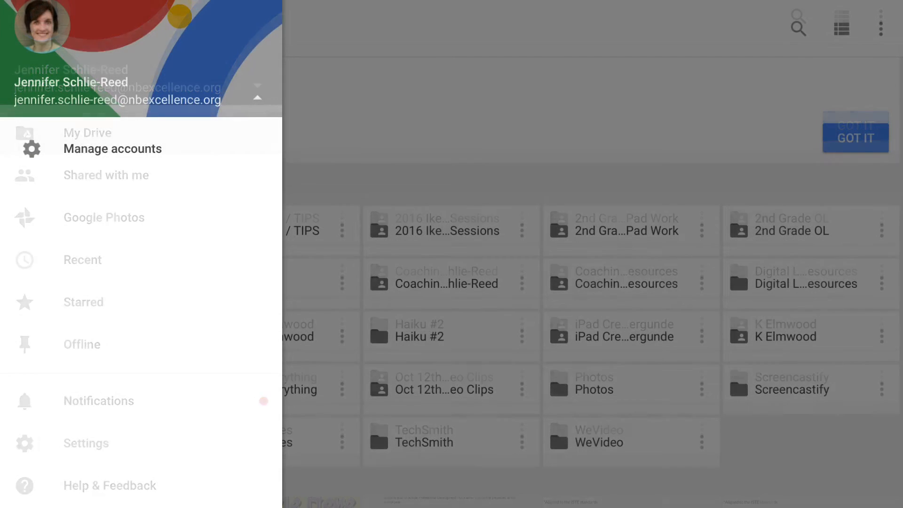
left_click(257, 96)
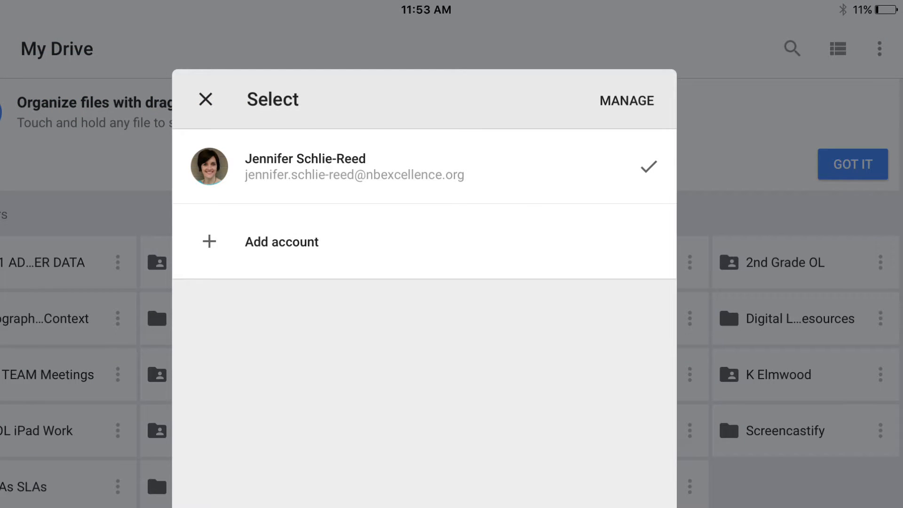
Remove the signed-in Google account from the device and confirm the removal.
left_click(626, 100)
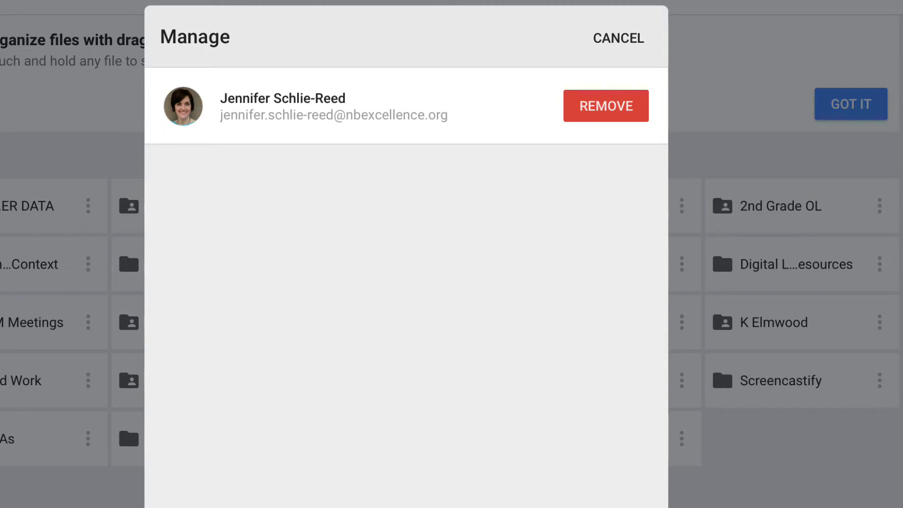
left_click(605, 106)
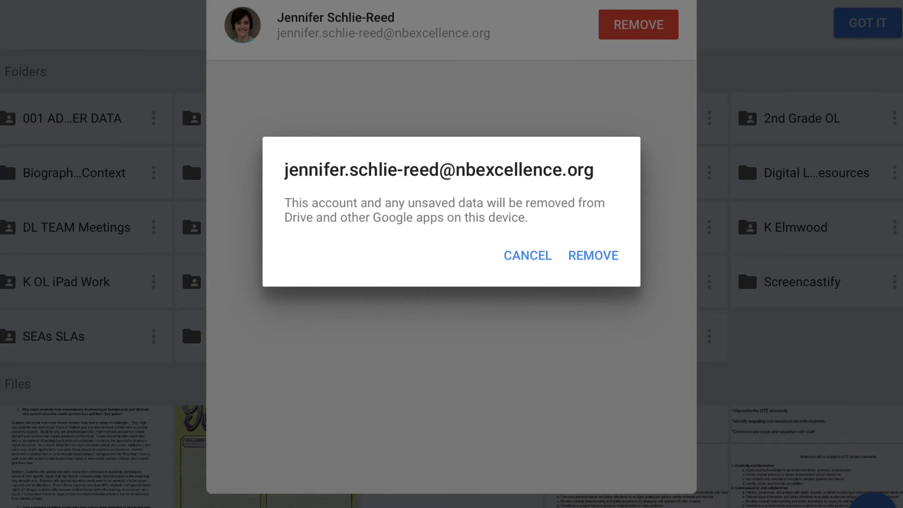
left_click(592, 255)
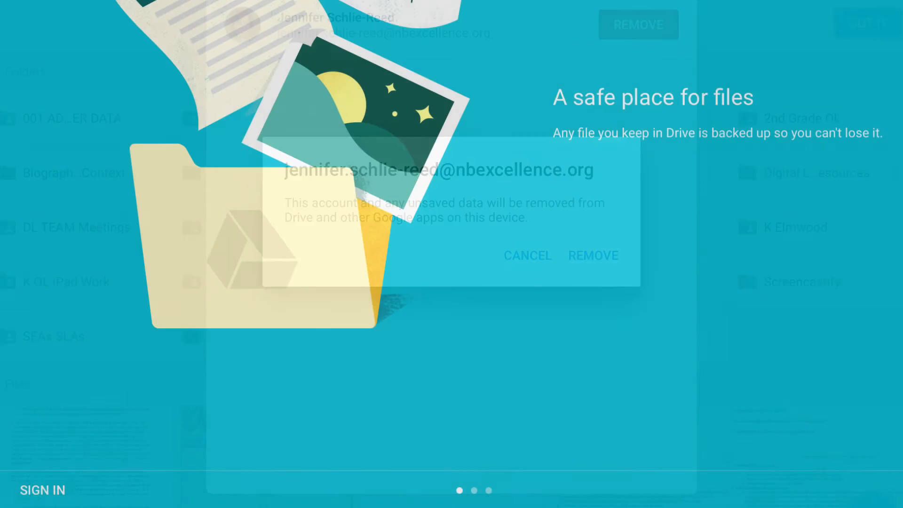
left_click(526, 255)
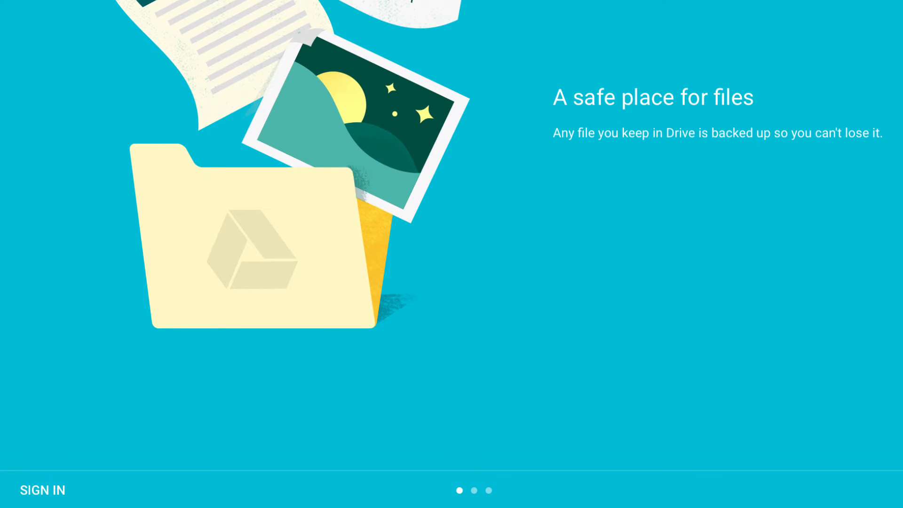